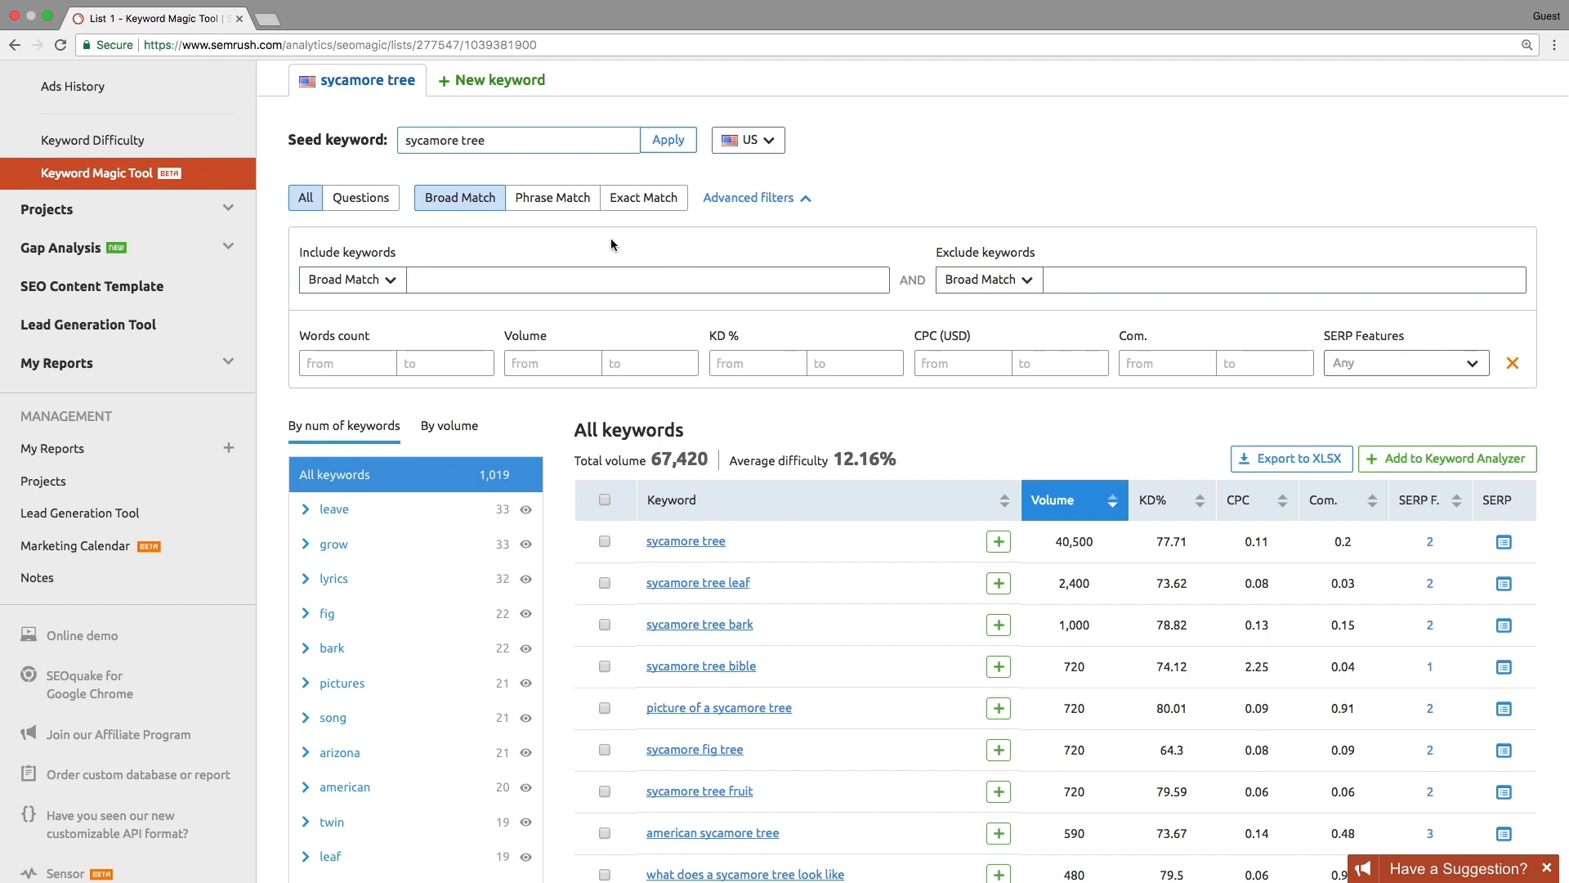
Apply the Questions filter to show the 99 question keywords for 'sycamore tree'
click(551, 197)
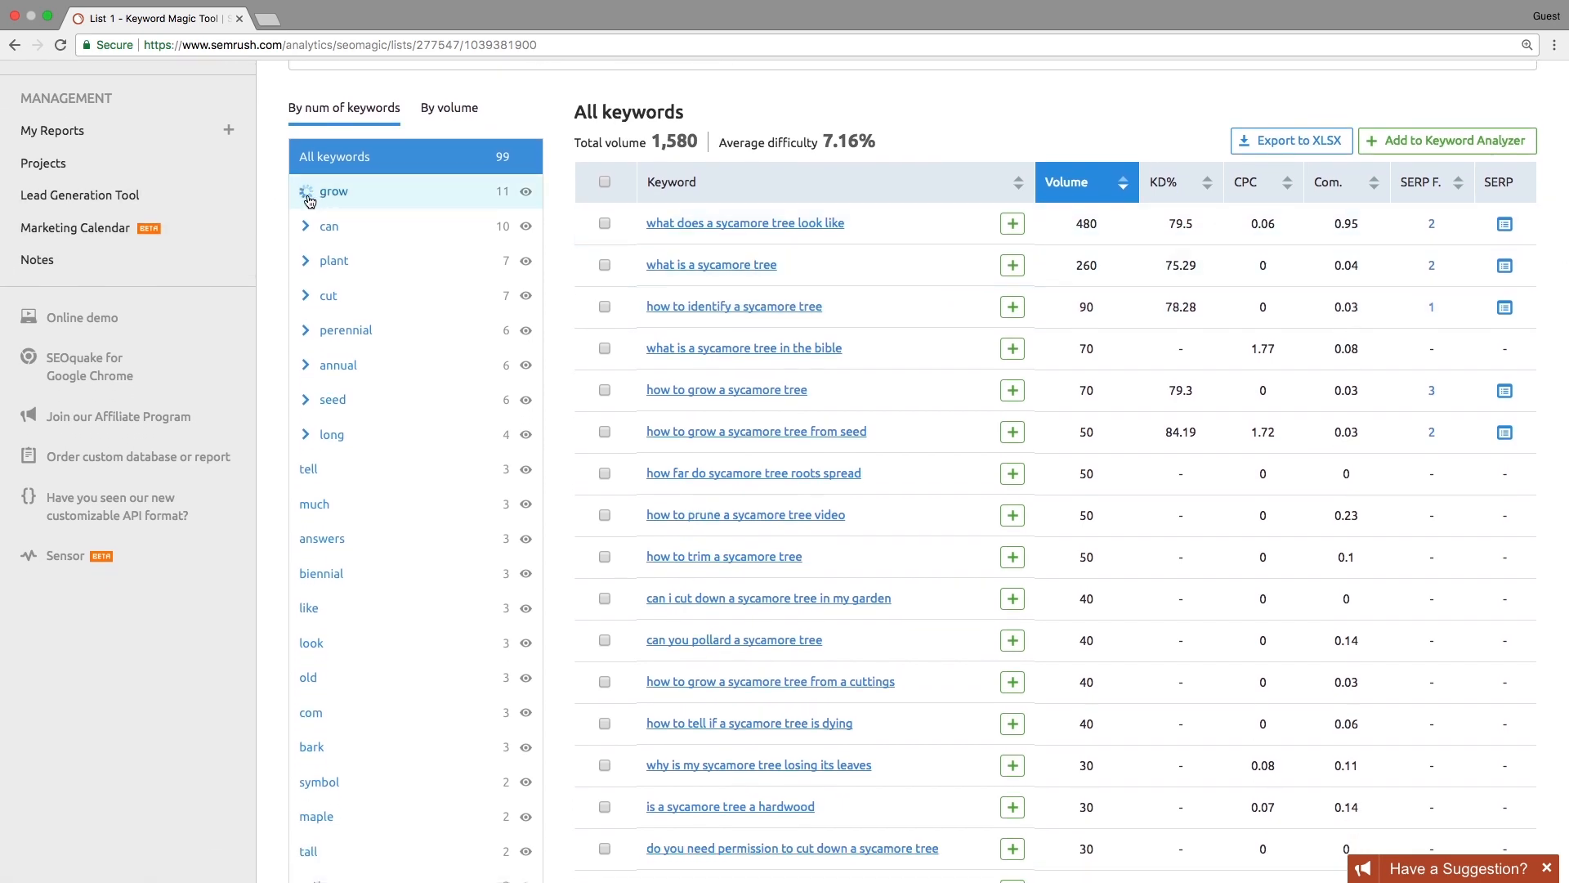
Add sycamore tree, leaf, bark and bible to List 1 and open Keyword Analyzer
click(307, 191)
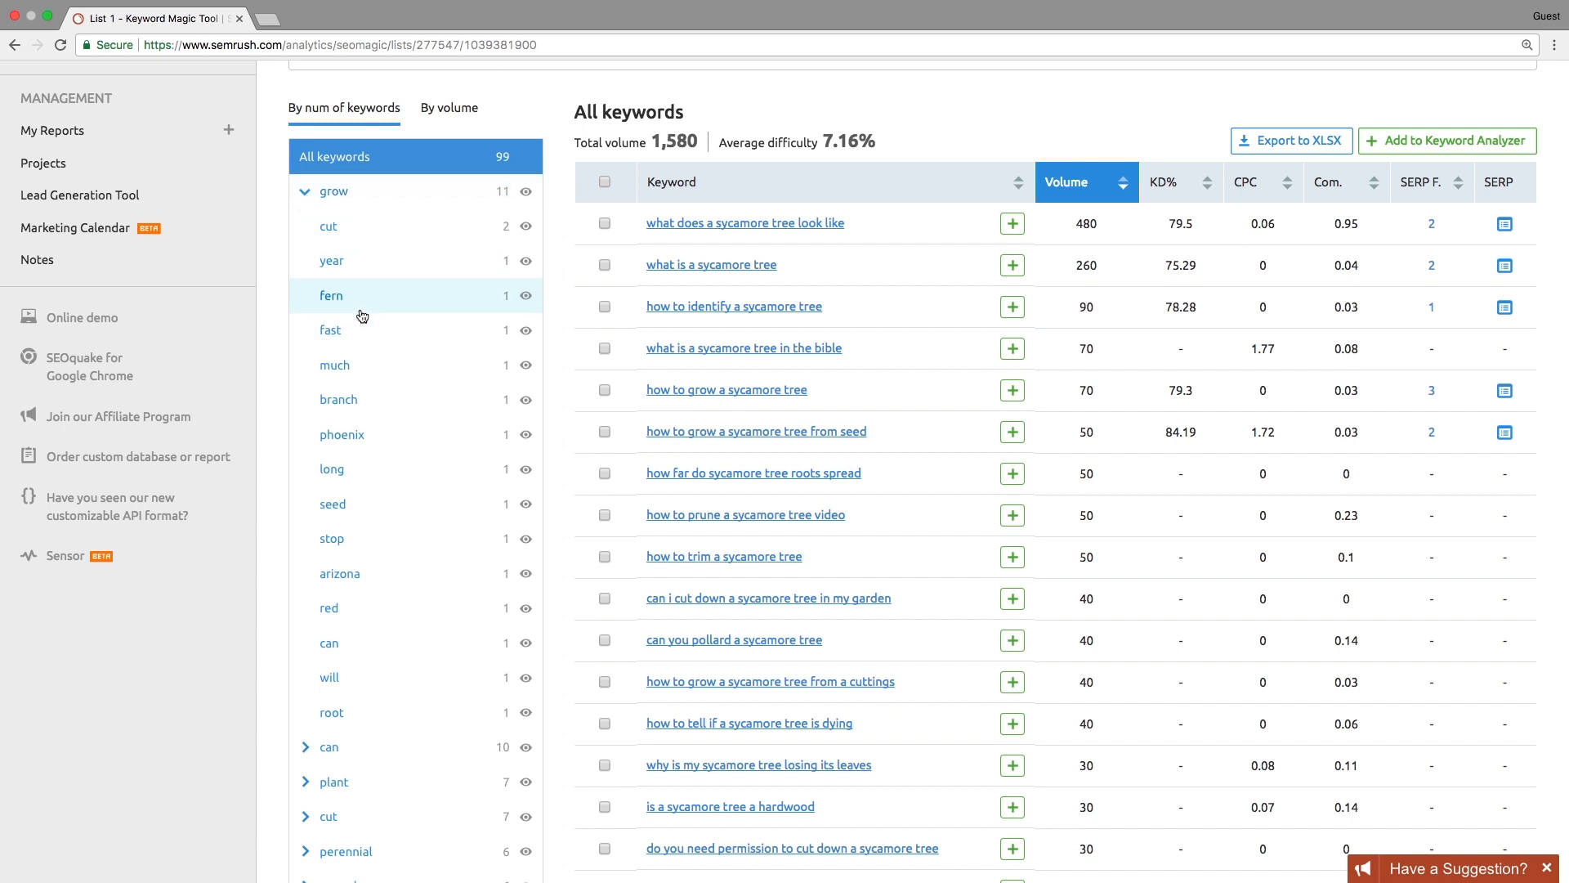
mouse_move(385, 291)
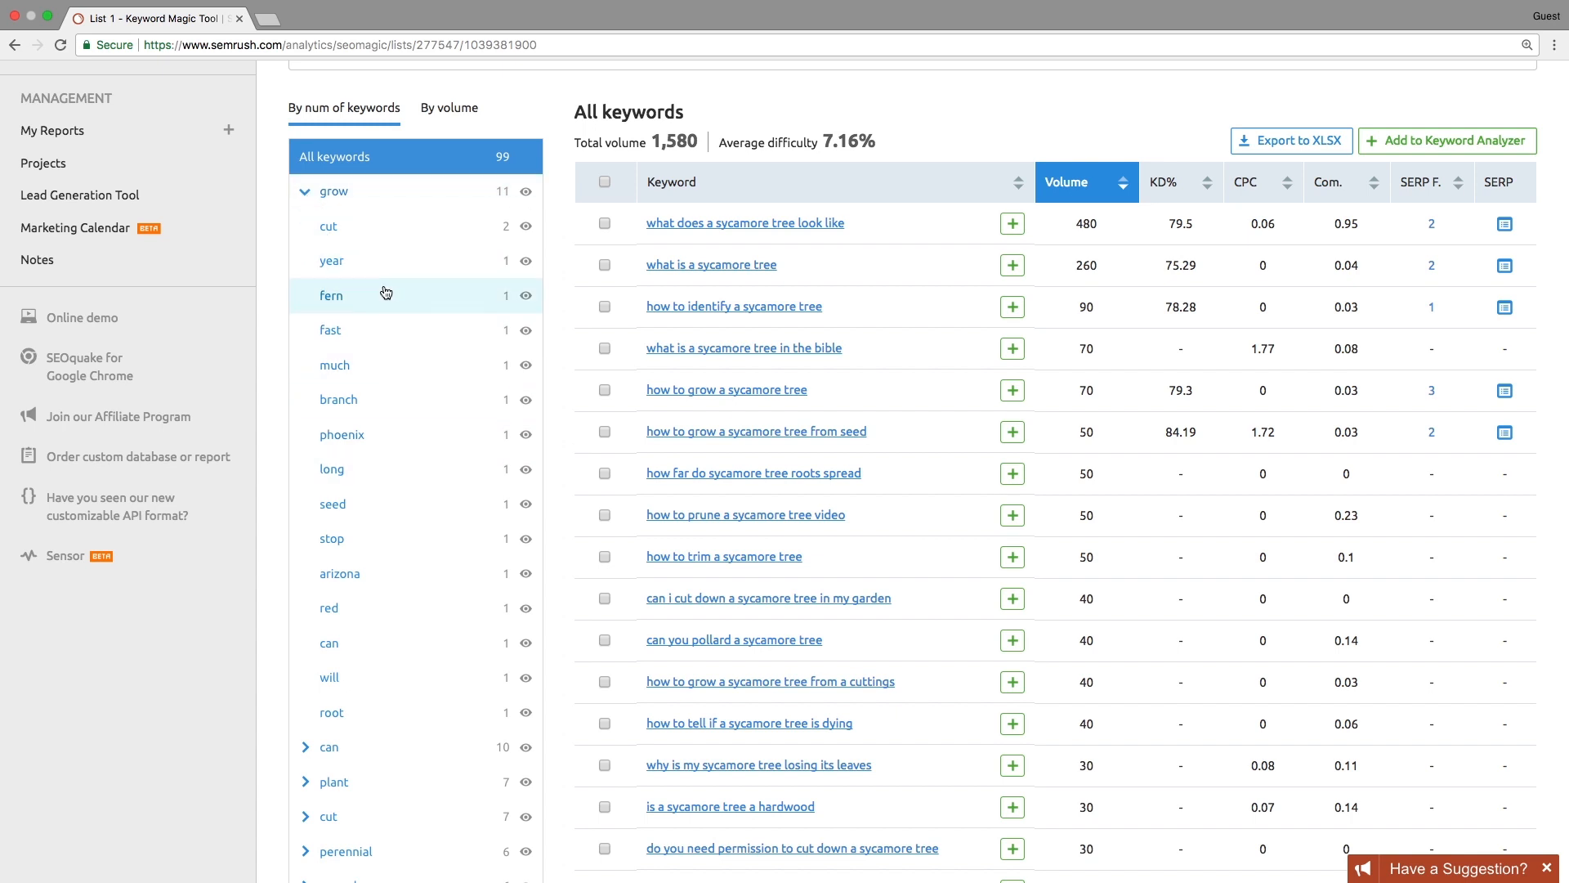
click(334, 191)
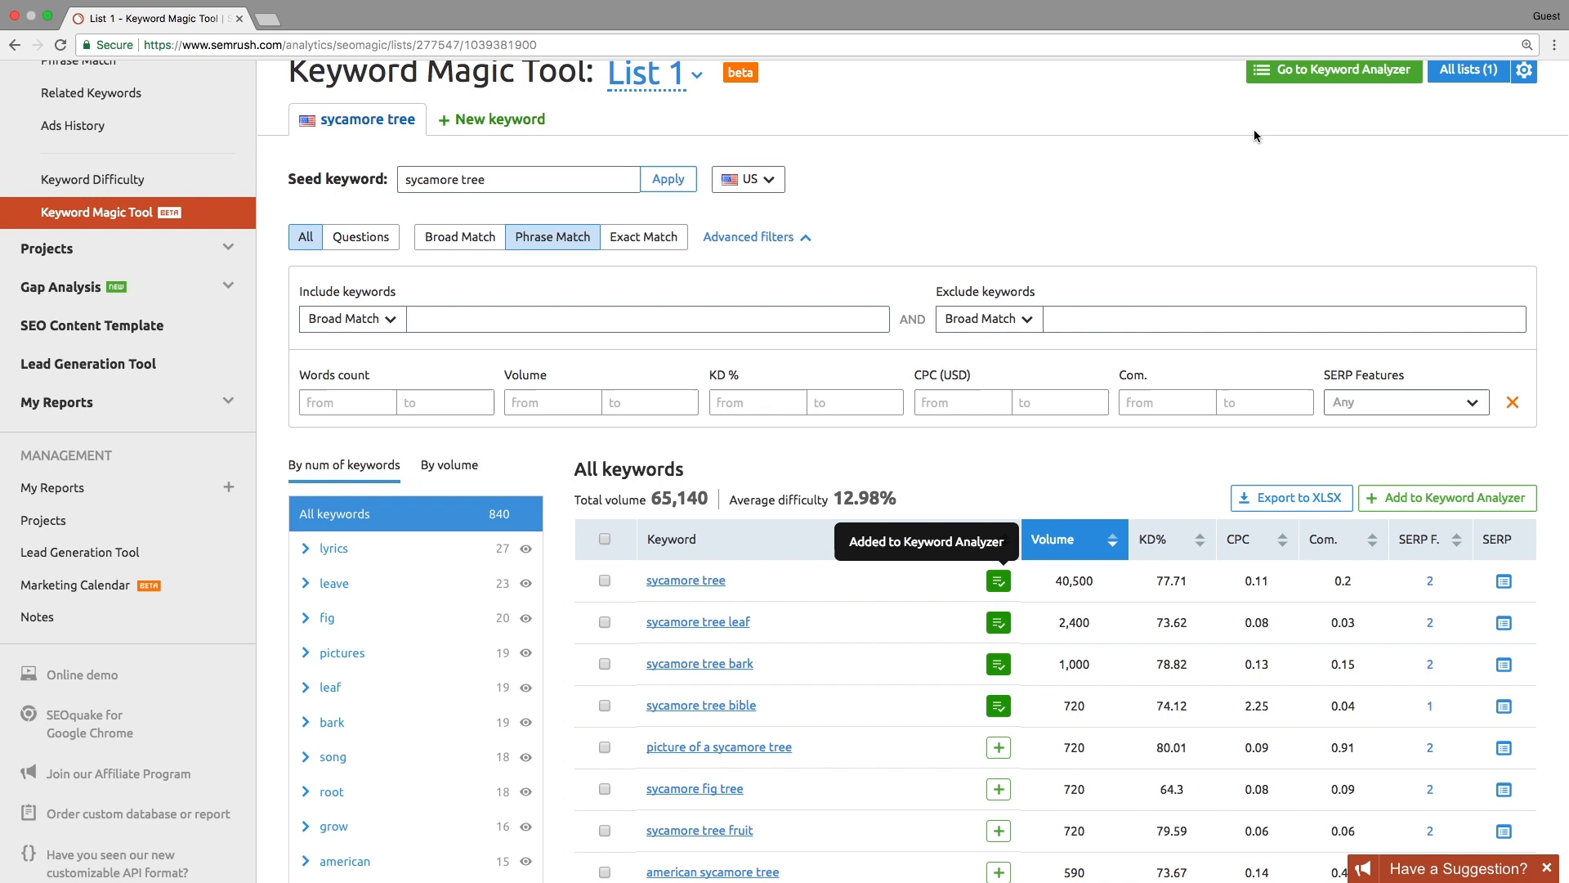
click(1333, 70)
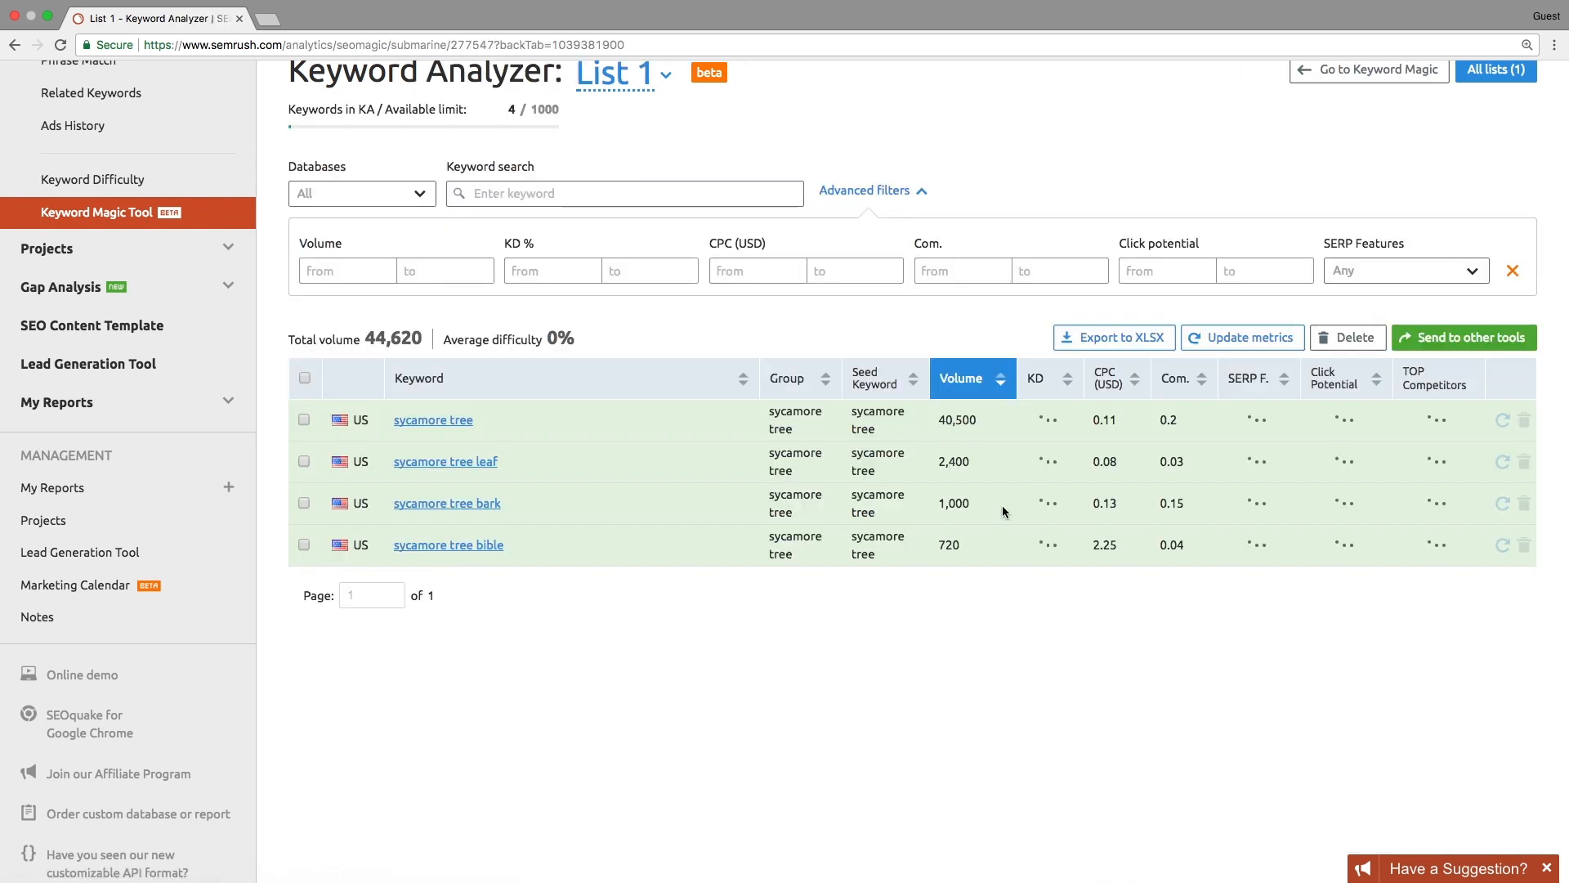